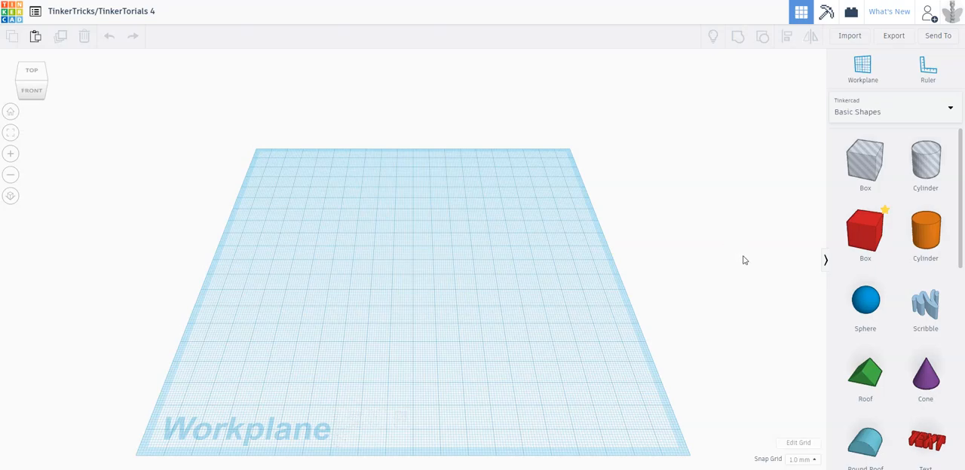
{"action": "mouse_move", "coordinate": [799, 270]}
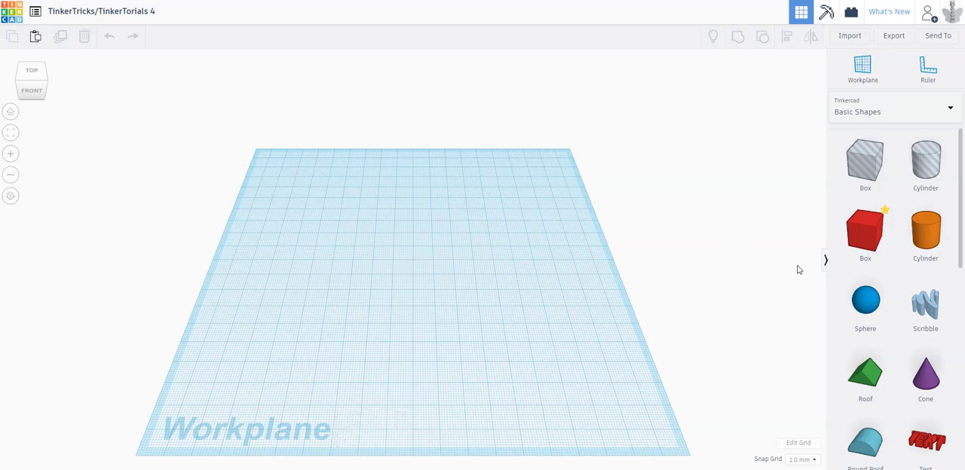
{"action": "mouse_move", "coordinate": [761, 270]}
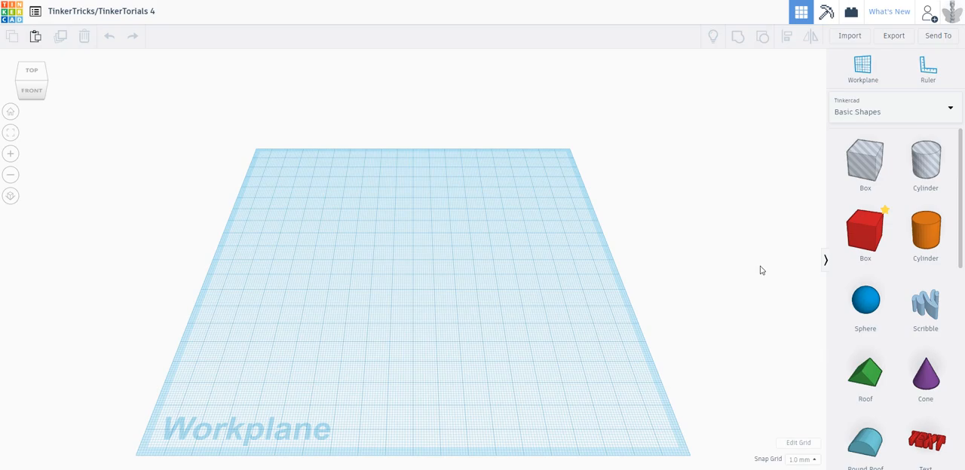
Rotate the red box about its vertical axis through 90°, -45° and -67.5°, settling back at -45°.
{"action": "left_click", "coordinate": [865, 229]}
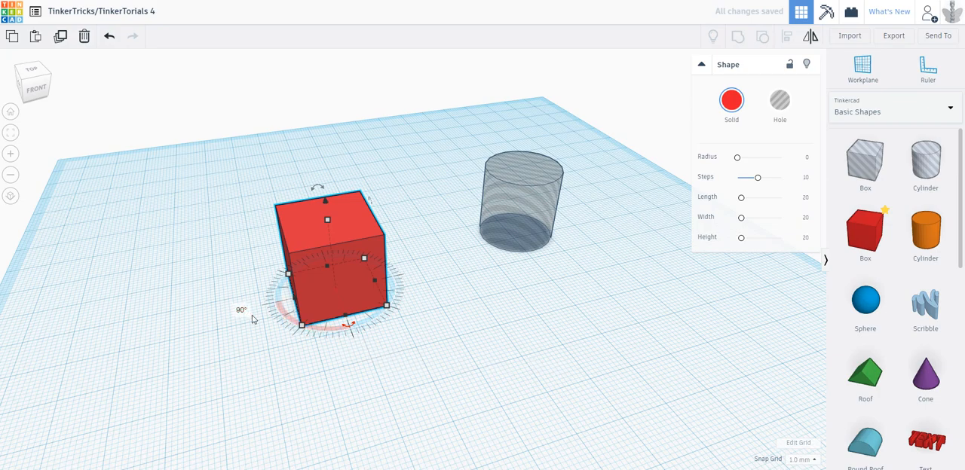
{"action": "left_click_drag", "start_coordinate": [386, 304], "coordinate": [380, 290]}
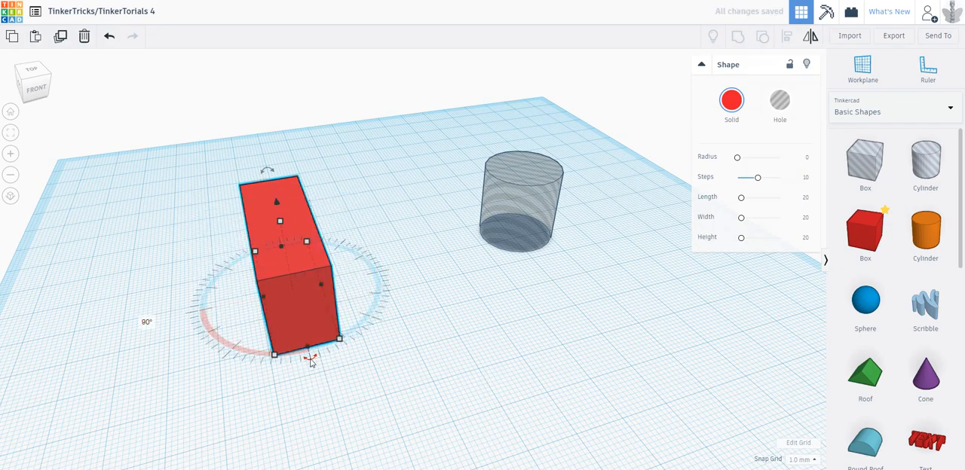
{"action": "left_click_drag", "start_coordinate": [309, 362], "coordinate": [400, 314]}
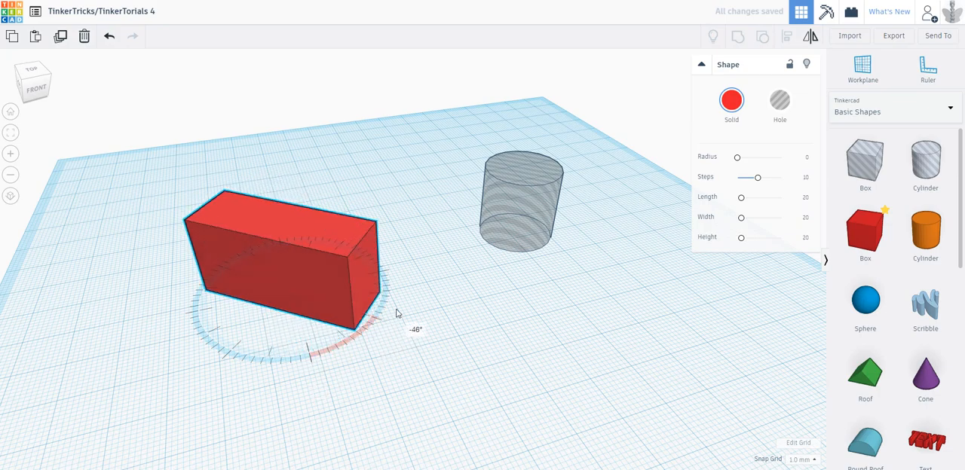
{"action": "left_click_drag", "start_coordinate": [398, 313], "coordinate": [518, 226]}
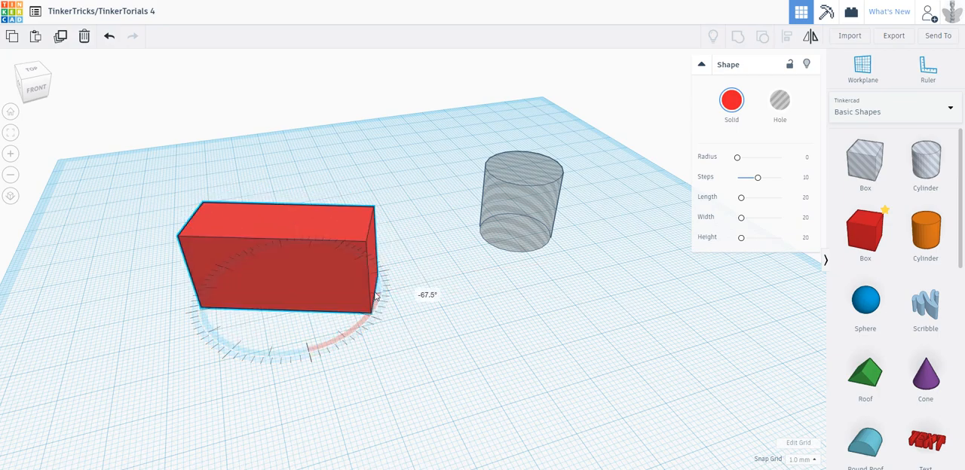
{"action": "left_click_drag", "start_coordinate": [376, 295], "coordinate": [341, 332]}
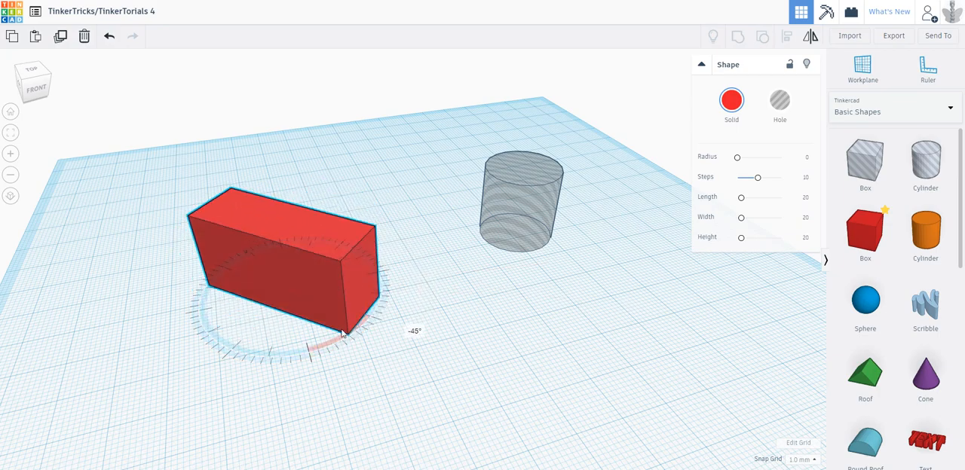
Spin the box on to 45° and about 112°, try another axis, then level it on the workplane.
{"action": "left_click_drag", "start_coordinate": [339, 331], "coordinate": [218, 350]}
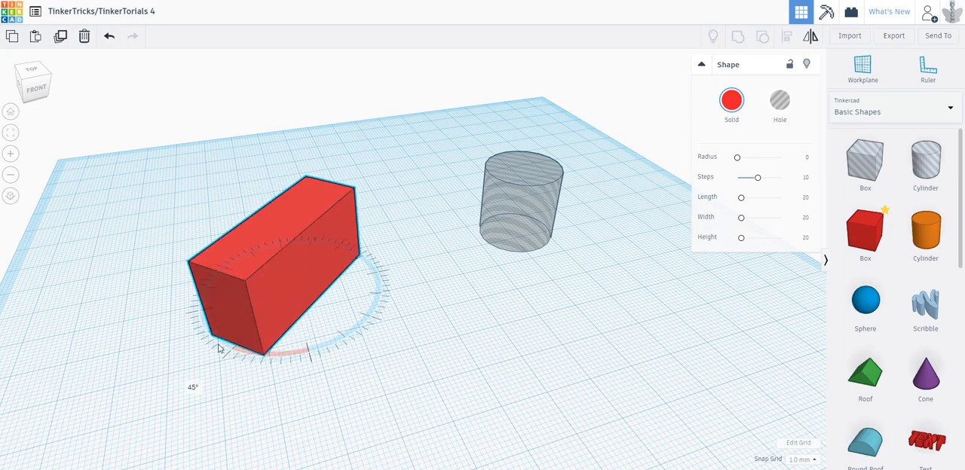
{"action": "left_click_drag", "start_coordinate": [219, 348], "coordinate": [208, 294]}
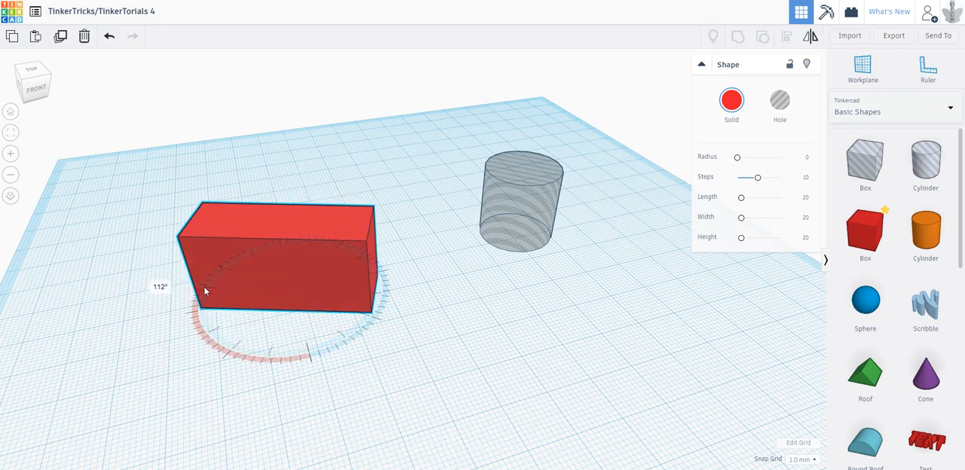
{"action": "left_click_drag", "start_coordinate": [203, 291], "coordinate": [384, 295]}
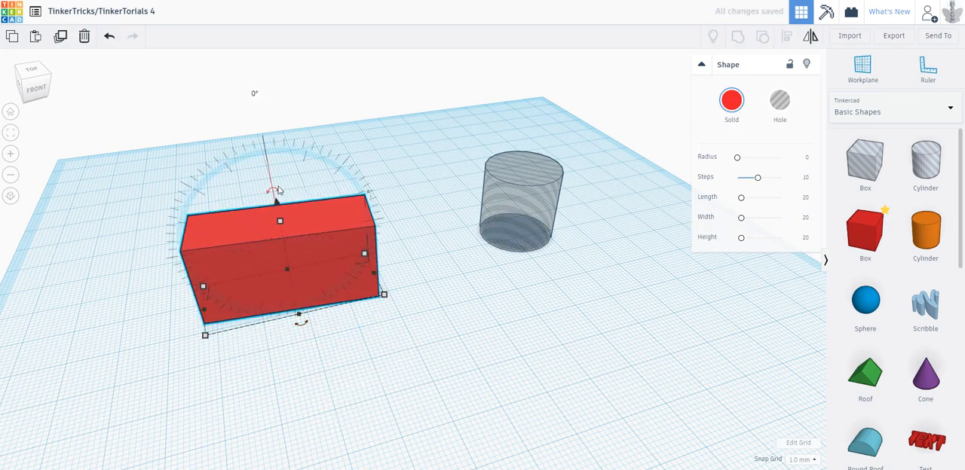
{"action": "left_click_drag", "start_coordinate": [274, 190], "coordinate": [247, 163]}
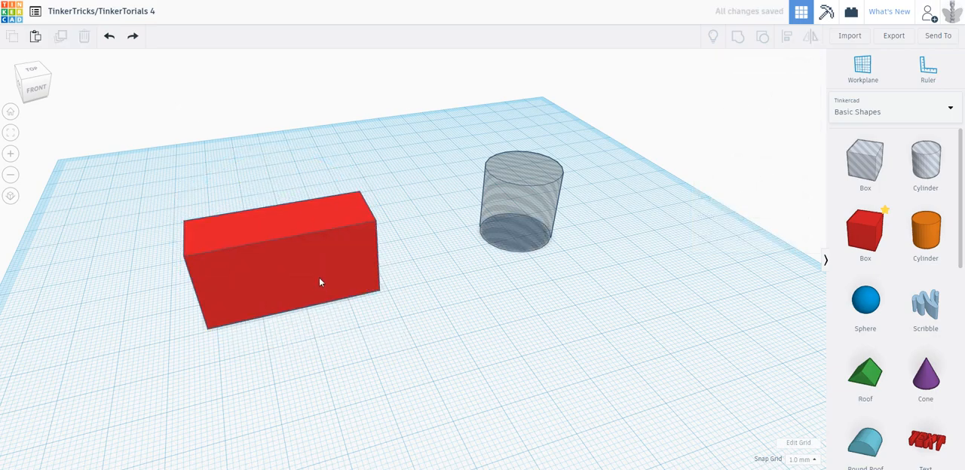
Turn the red box 45°, flip it half a turn, then tilt it 45° off the workplane.
{"action": "left_click", "coordinate": [320, 282]}
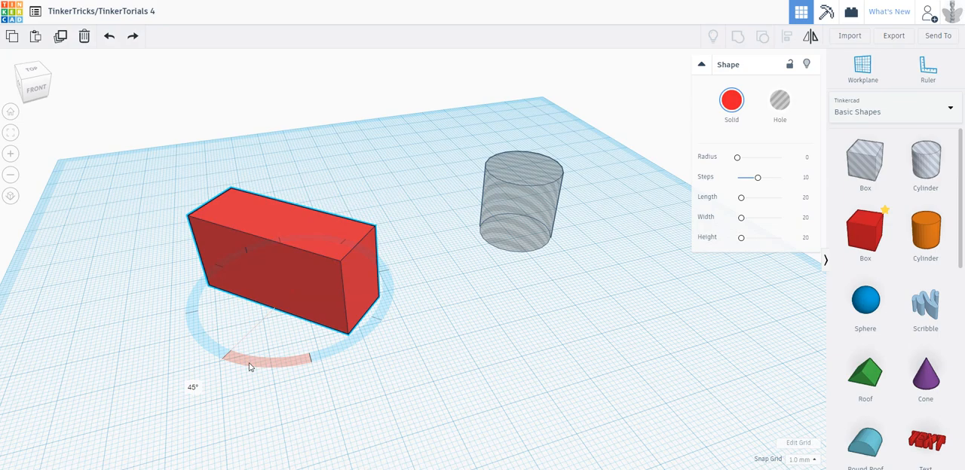
{"action": "left_click_drag", "start_coordinate": [250, 368], "coordinate": [190, 253]}
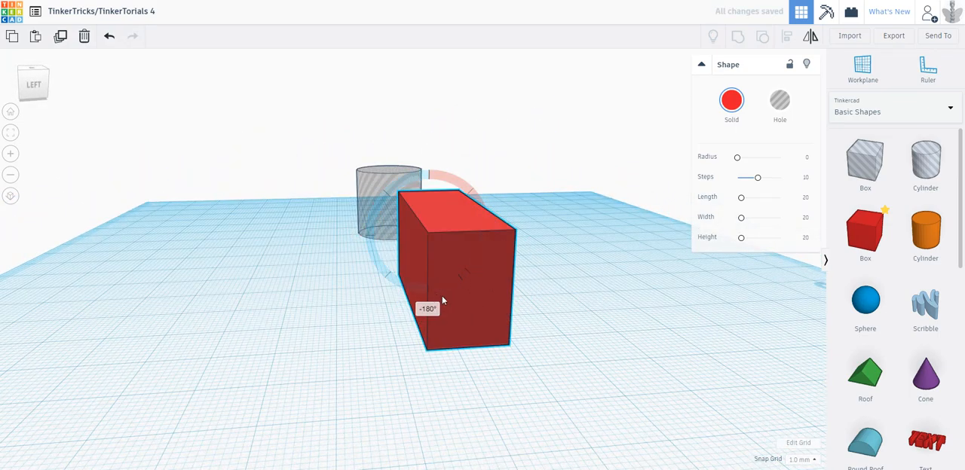
{"action": "left_click_drag", "start_coordinate": [428, 308], "coordinate": [410, 188]}
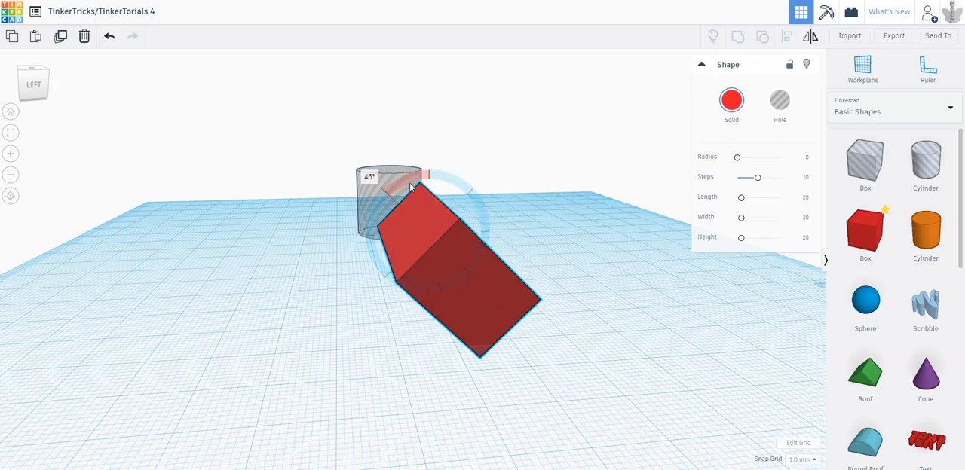
{"action": "left_click_drag", "start_coordinate": [410, 189], "coordinate": [510, 229]}
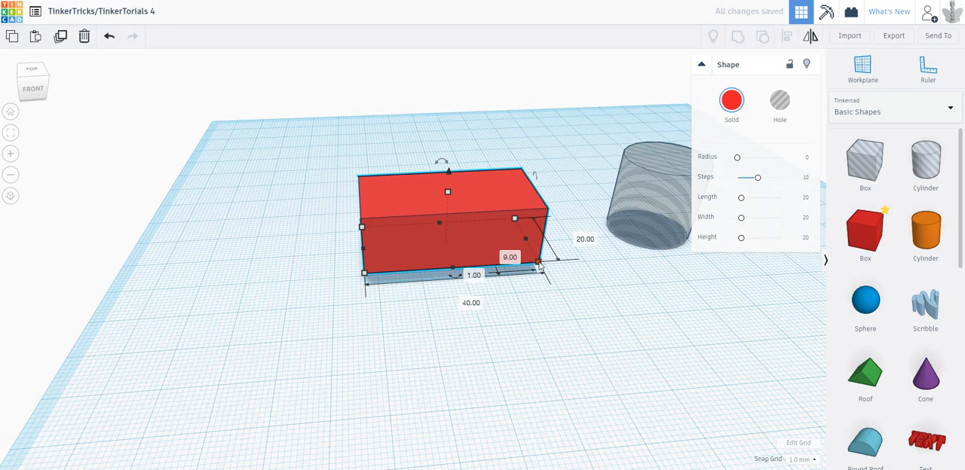
Shrink the red box down through 28 long, 20×10 and 16×8, then scale it back up.
{"action": "left_click_drag", "start_coordinate": [540, 267], "coordinate": [554, 320]}
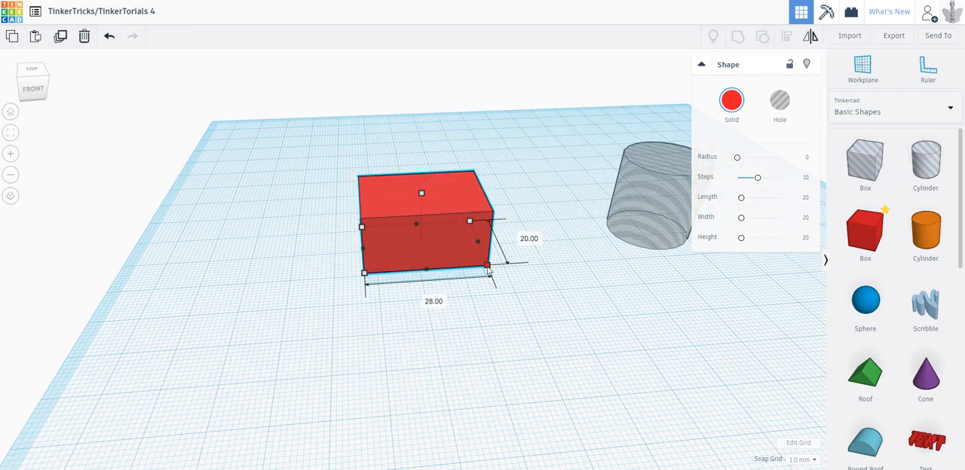
{"action": "left_click_drag", "start_coordinate": [488, 269], "coordinate": [488, 256]}
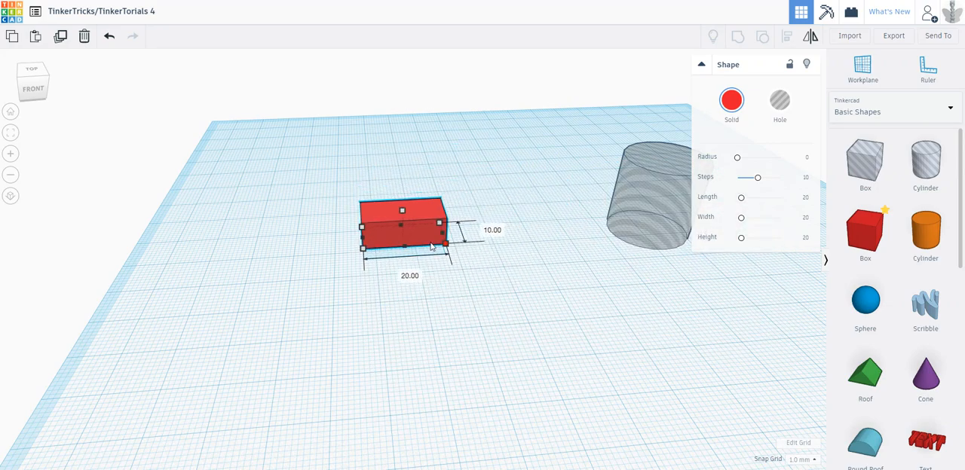
{"action": "left_click_drag", "start_coordinate": [440, 247], "coordinate": [414, 244]}
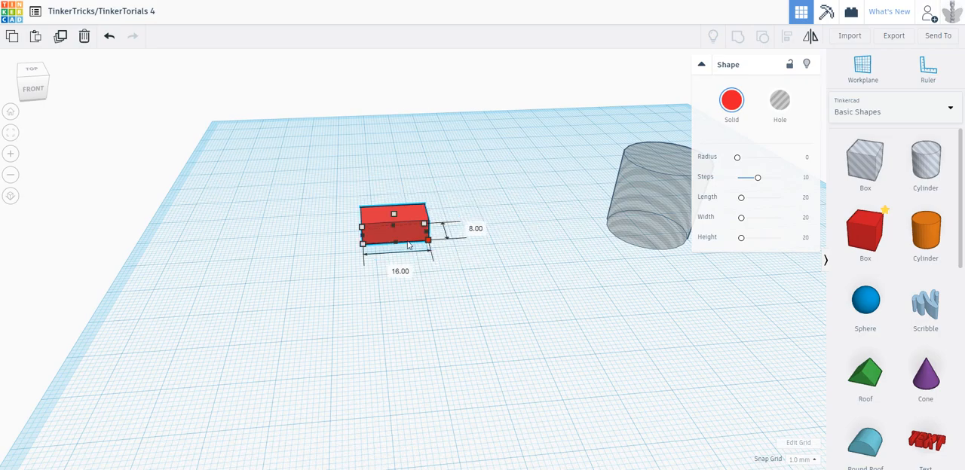
{"action": "left_click_drag", "start_coordinate": [428, 241], "coordinate": [685, 291]}
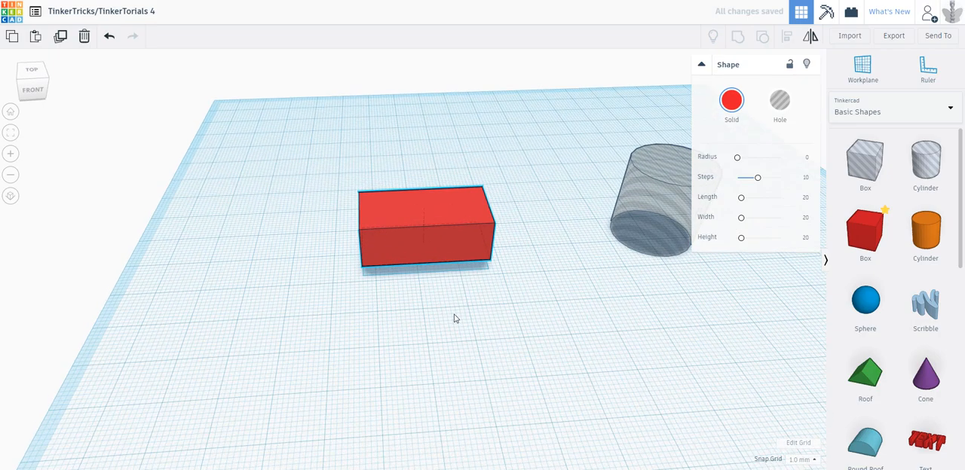
Reselect the box and stretch it to about 82×33, then reduce it to 28×19.
{"action": "left_click", "coordinate": [425, 226]}
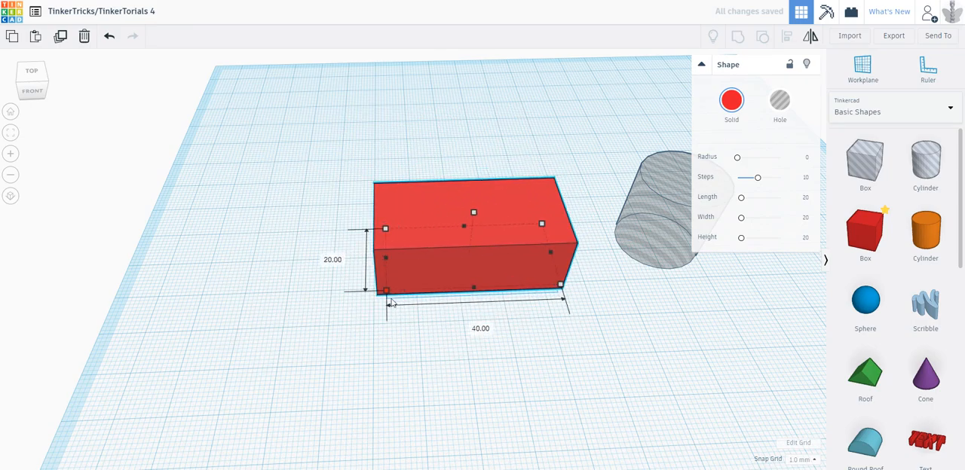
{"action": "left_click_drag", "start_coordinate": [386, 289], "coordinate": [407, 278]}
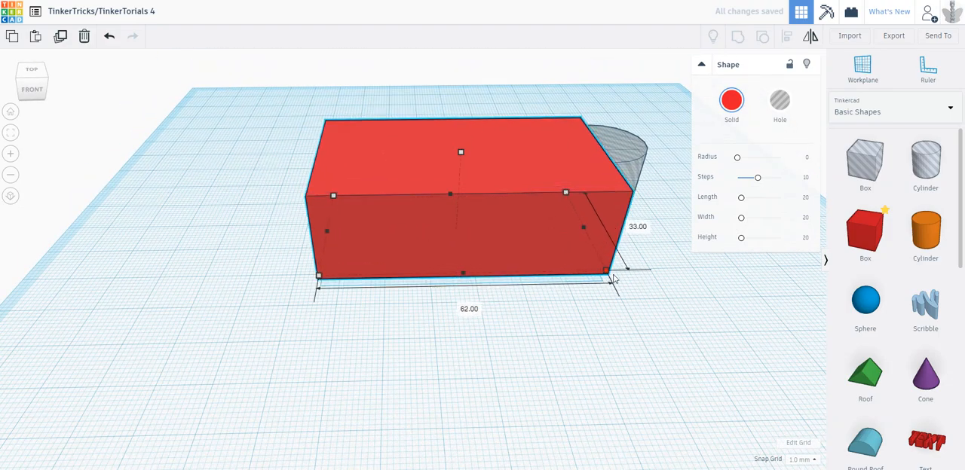
{"action": "left_click_drag", "start_coordinate": [606, 270], "coordinate": [515, 244]}
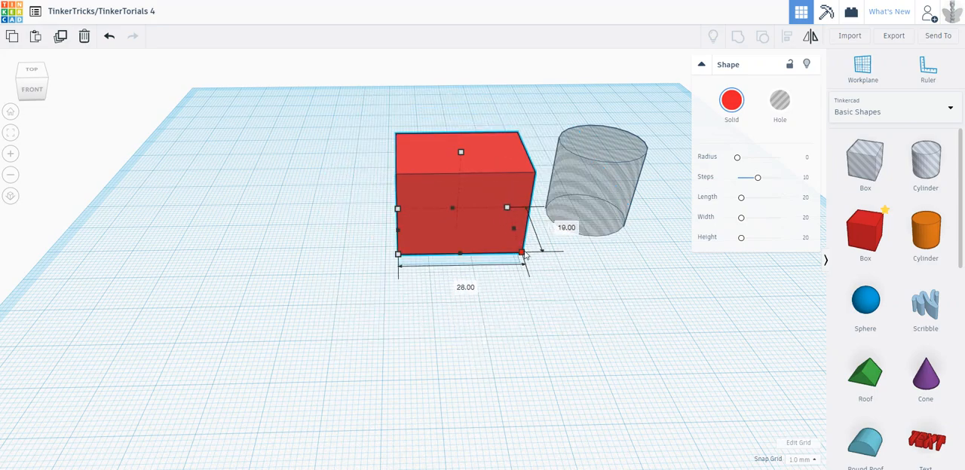
Reshape the box's footprint through 34×55, 24×53, 58×43 and a flat 36×3.
{"action": "left_click_drag", "start_coordinate": [525, 256], "coordinate": [555, 313]}
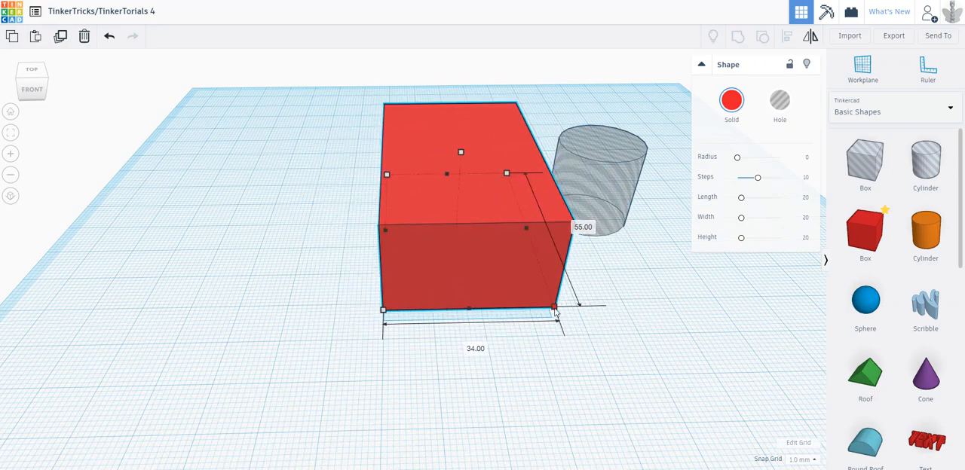
{"action": "left_click_drag", "start_coordinate": [556, 311], "coordinate": [527, 308]}
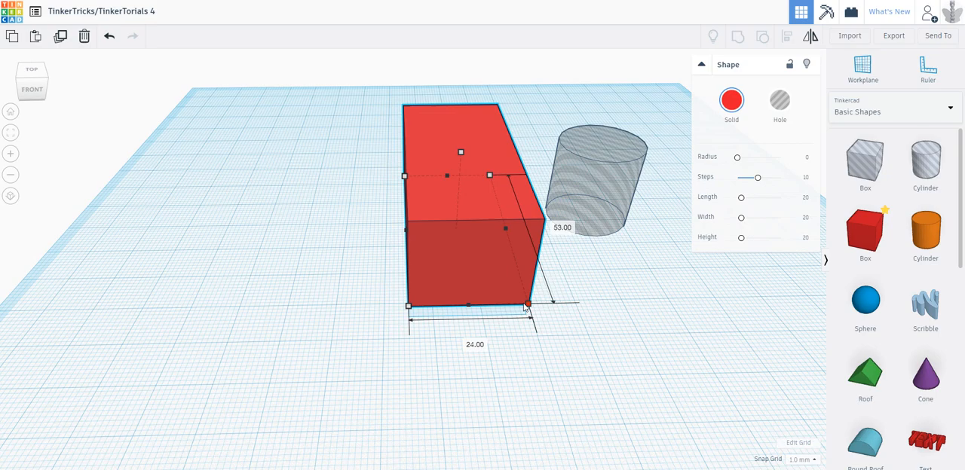
{"action": "left_click_drag", "start_coordinate": [528, 304], "coordinate": [603, 286]}
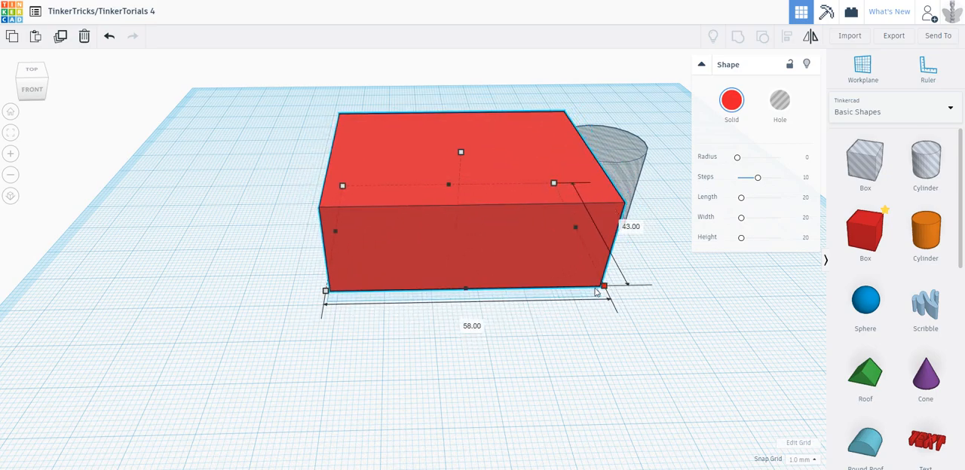
{"action": "left_click_drag", "start_coordinate": [597, 293], "coordinate": [591, 290]}
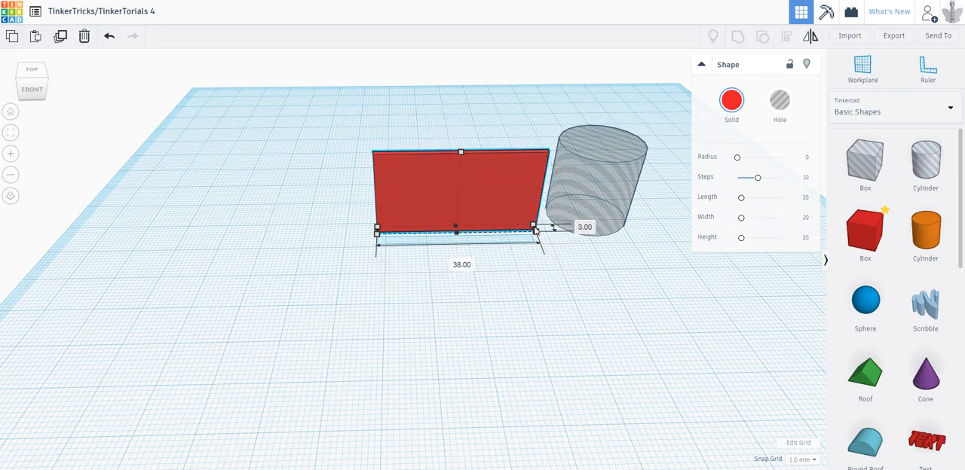
Resize the box through 40×31 and 74×60, ending at about 53×38.
{"action": "left_click_drag", "start_coordinate": [535, 234], "coordinate": [555, 268]}
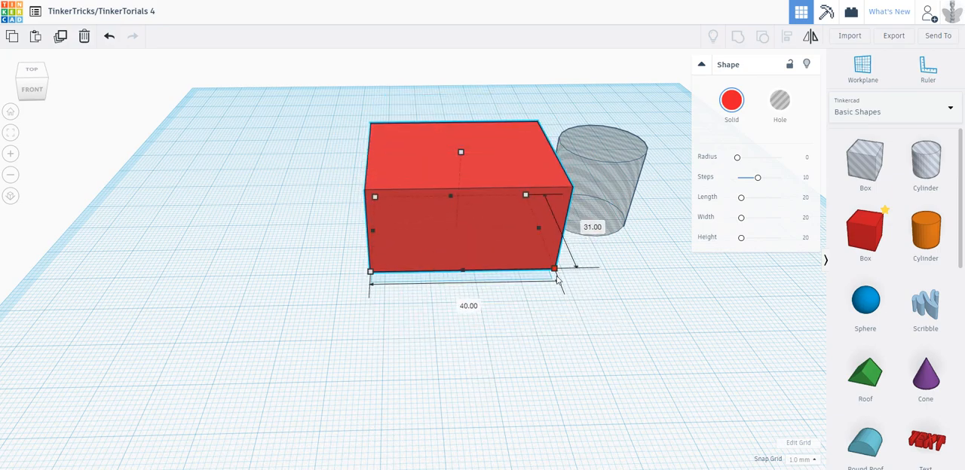
{"action": "left_click_drag", "start_coordinate": [555, 268], "coordinate": [611, 332]}
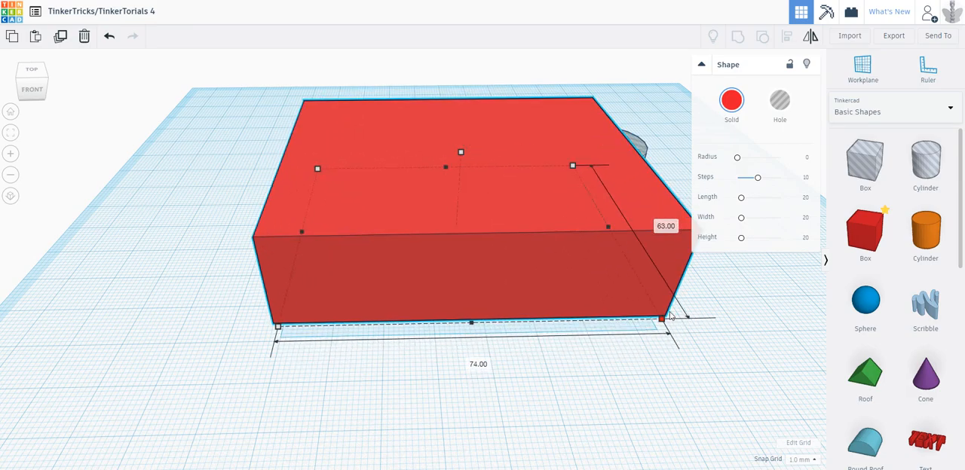
{"action": "left_click_drag", "start_coordinate": [663, 316], "coordinate": [570, 294]}
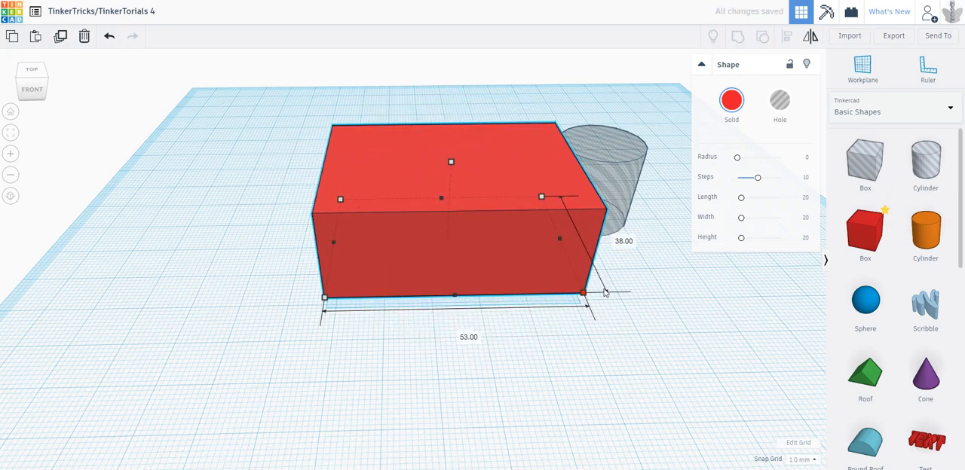
{"action": "left_click_drag", "start_coordinate": [596, 293], "coordinate": [590, 287]}
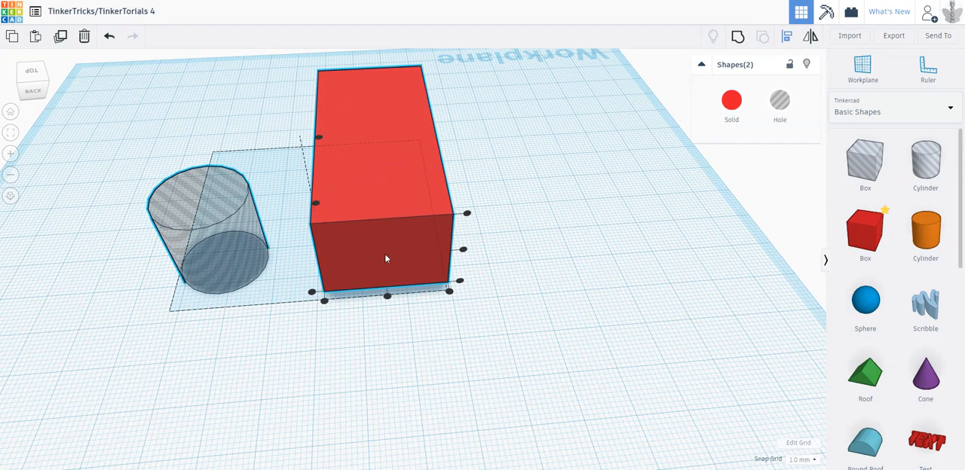
{"action": "mouse_move", "coordinate": [395, 157]}
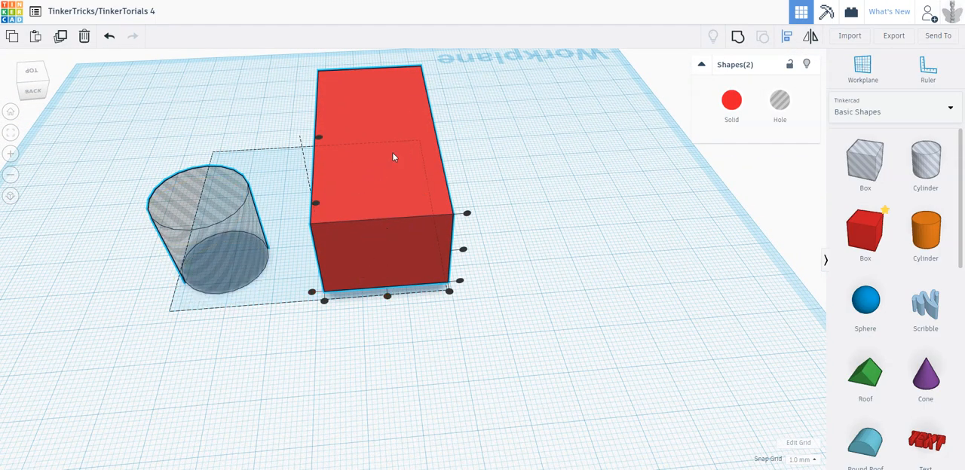